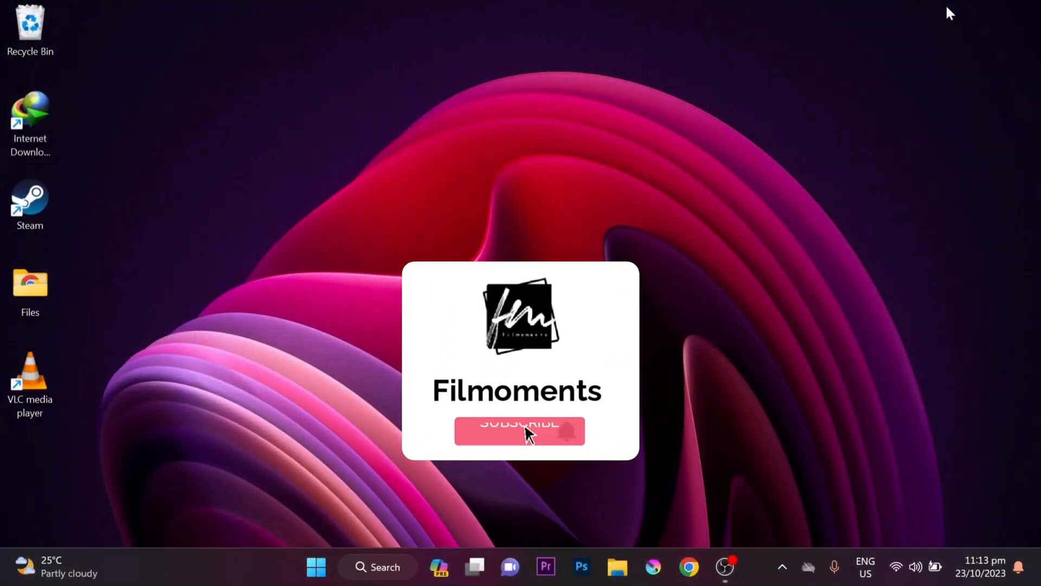
Enable 'Always minimize to system tray instead of task bar' under General > System Tray and confirm saving with Yes
click(520, 430)
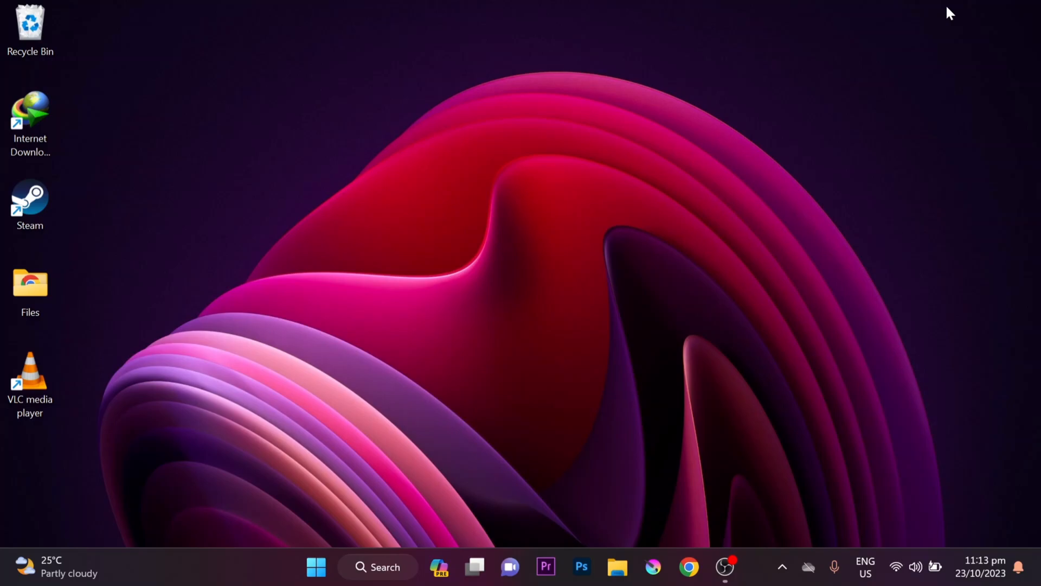
mouse_move(844, 288)
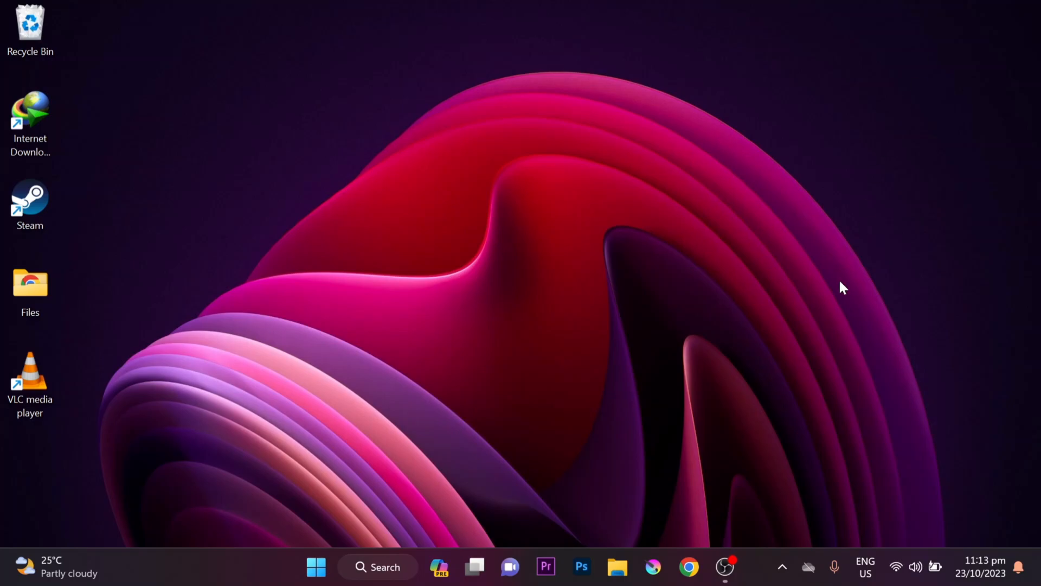
mouse_move(861, 457)
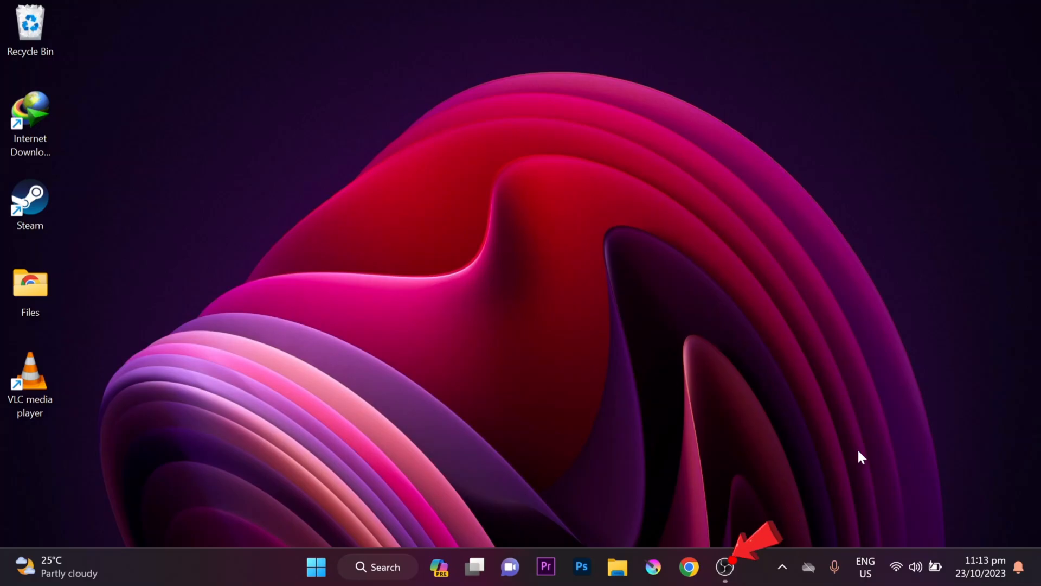
click(724, 567)
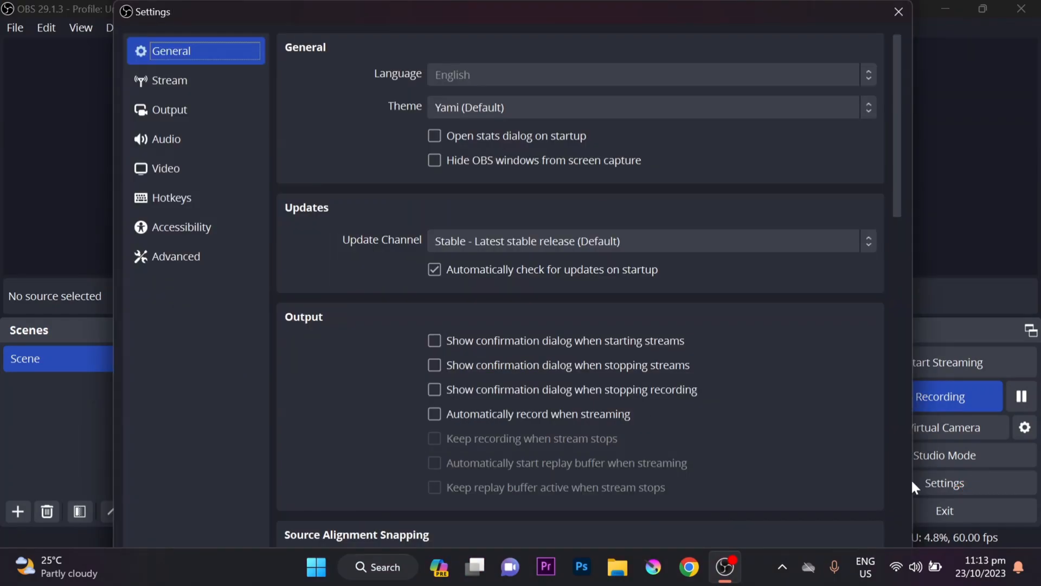
scroll(down, 3)
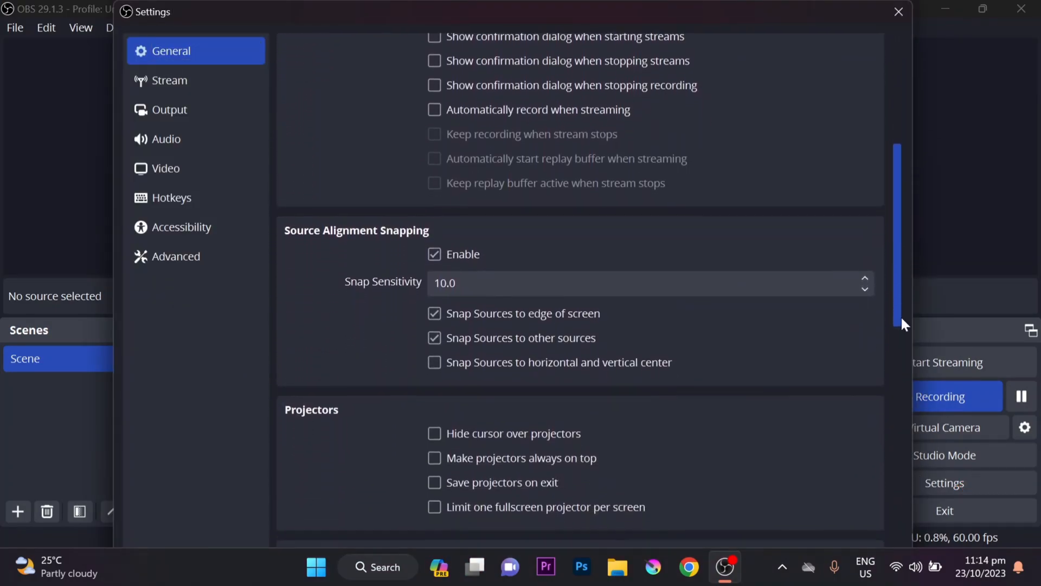
scroll(down, 3)
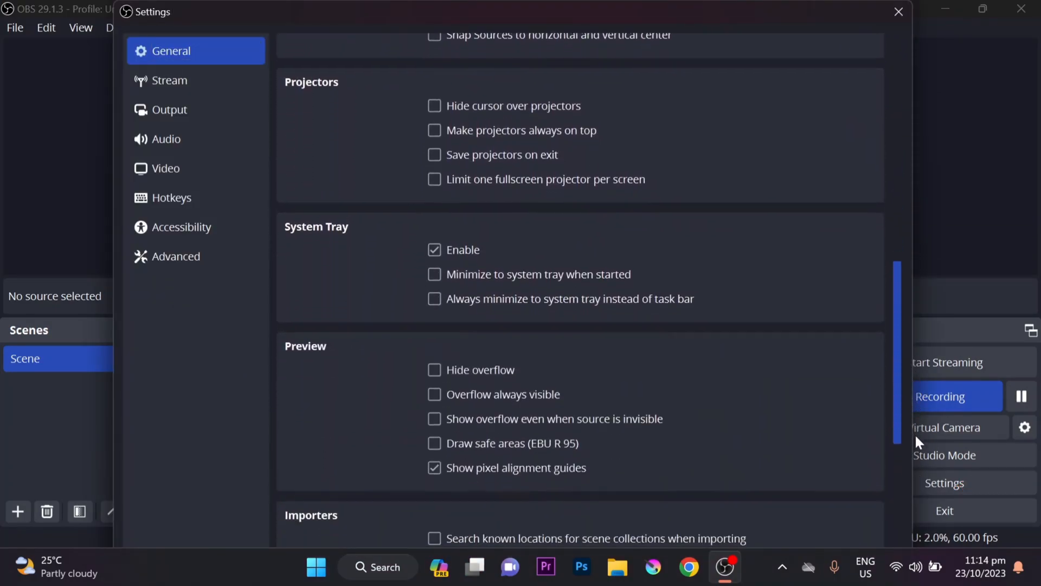
scroll(down, 3)
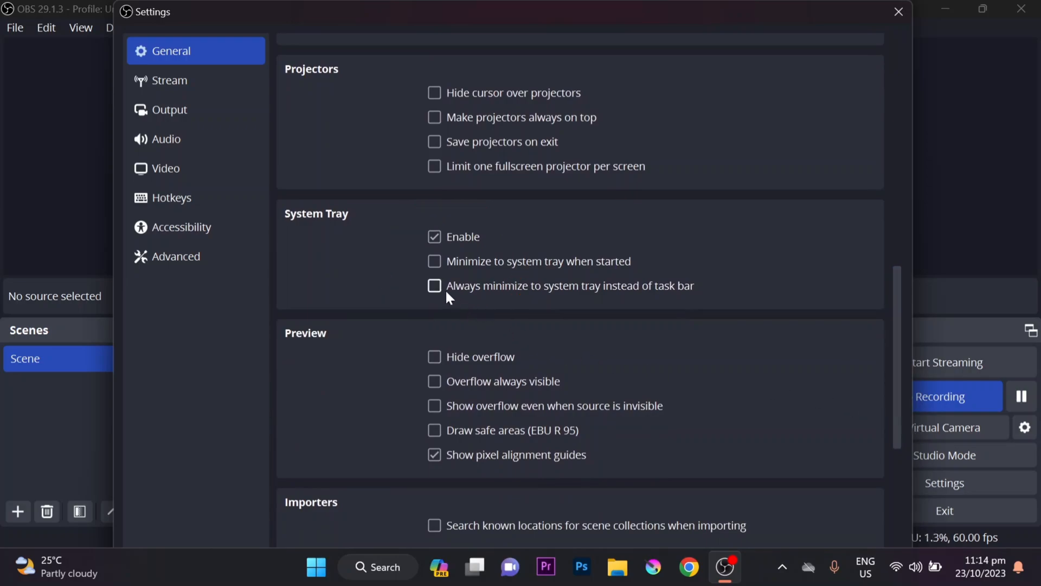
click(434, 285)
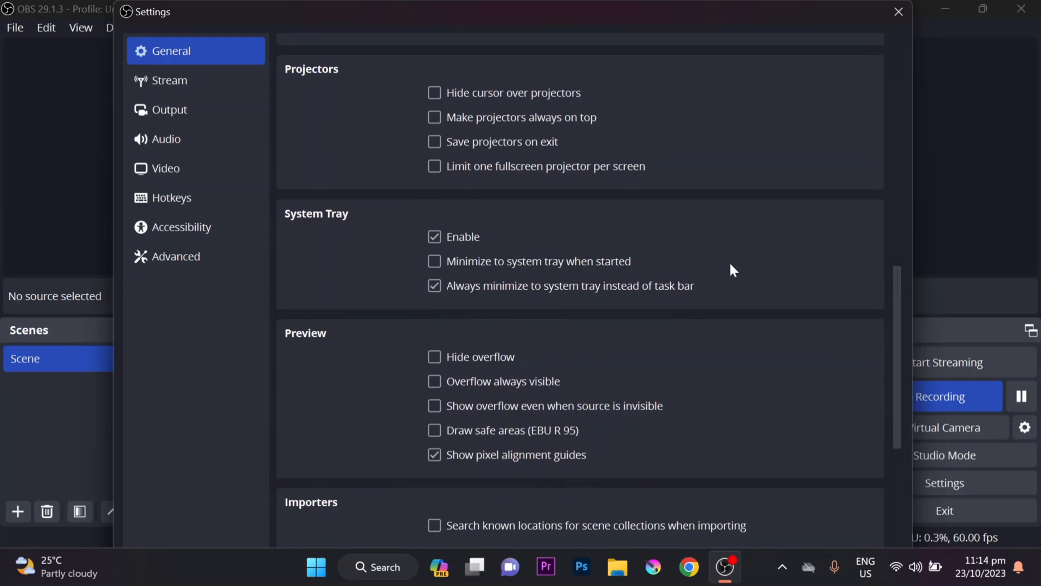
click(898, 11)
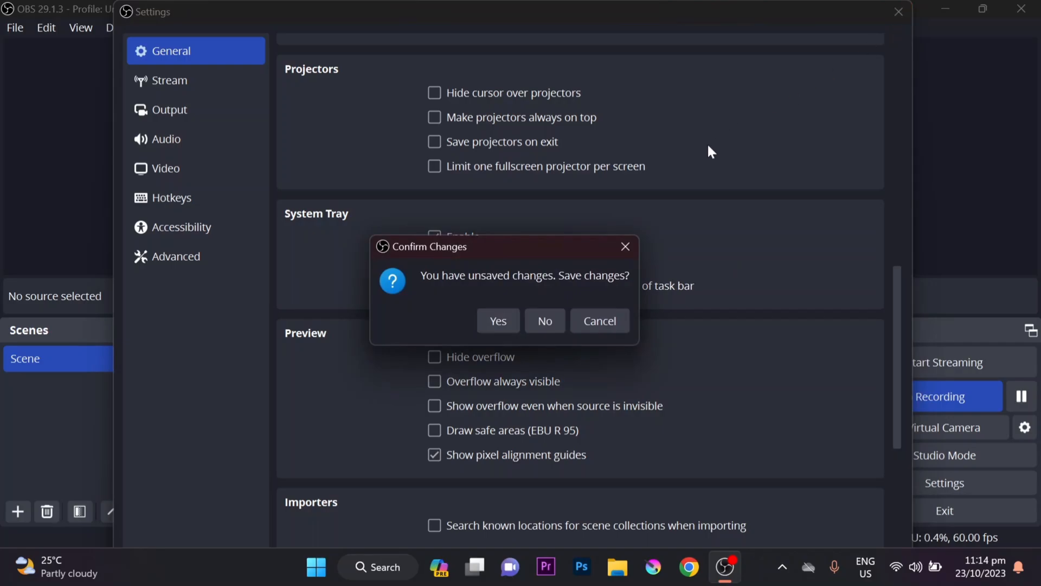
click(498, 321)
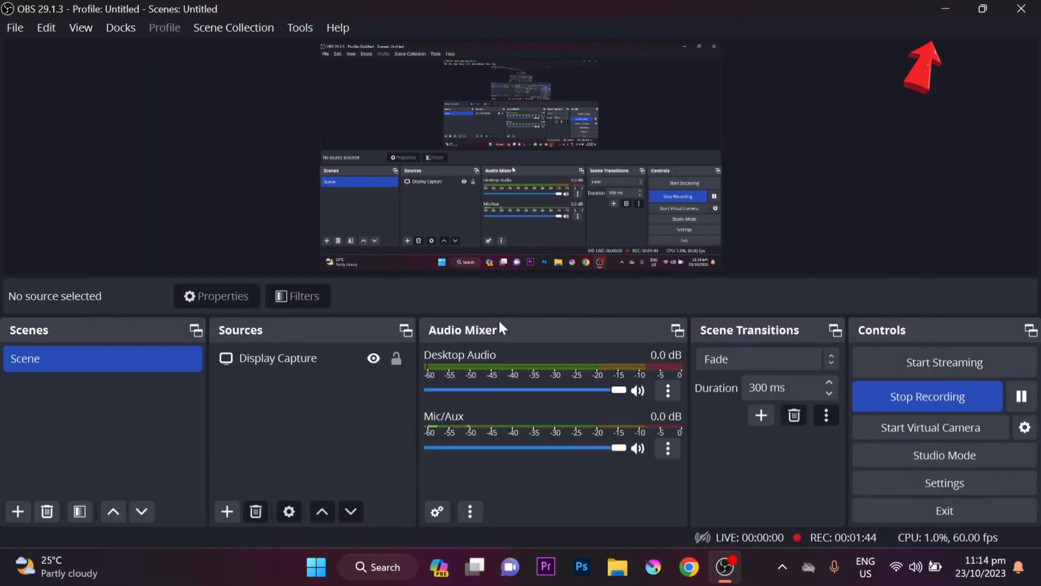
Minimize OBS Studio and check the hidden tray icons flyout to confirm its icon now sits there
click(945, 9)
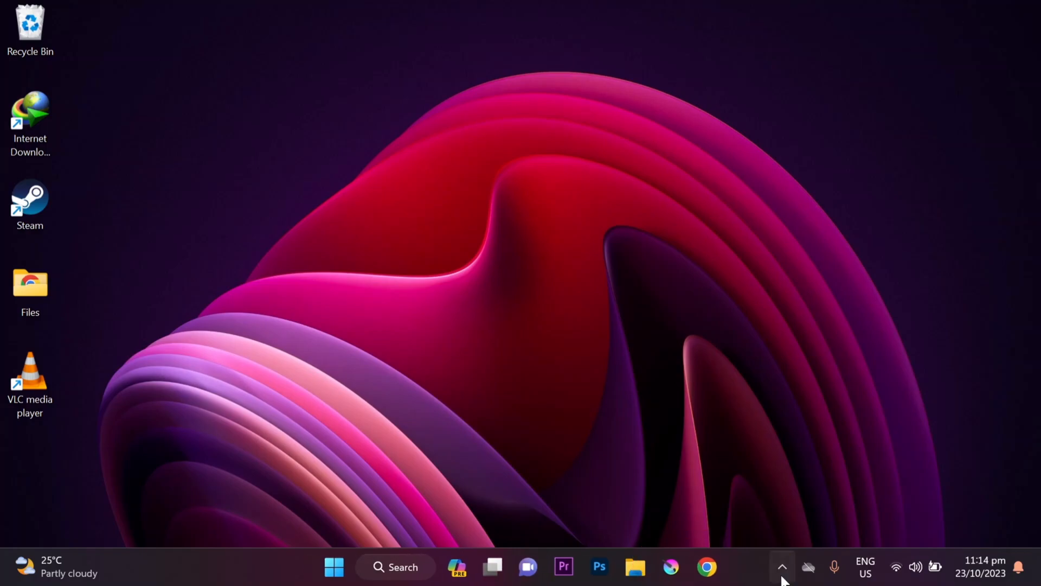
click(782, 567)
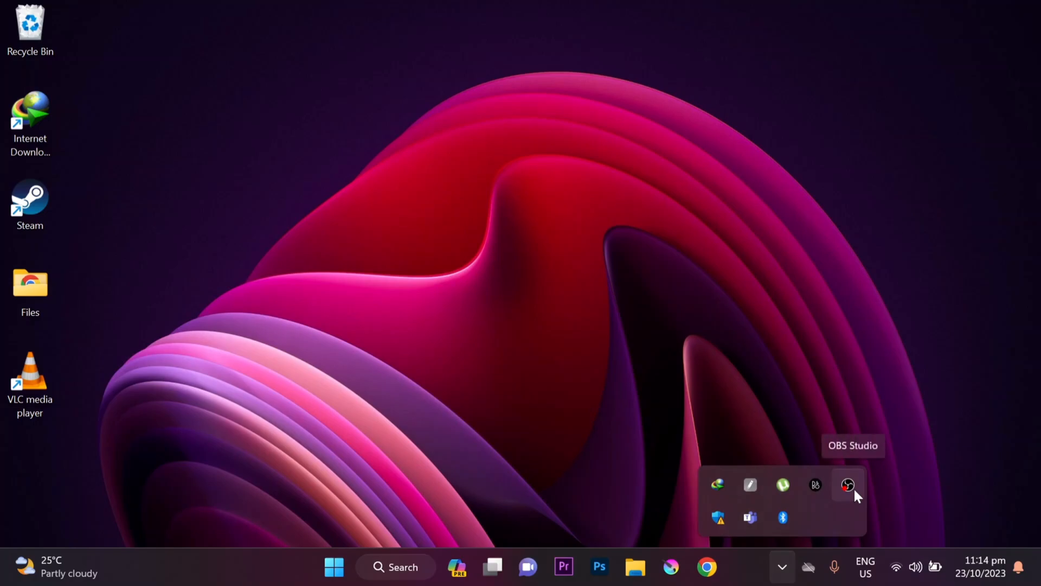
mouse_move(832, 387)
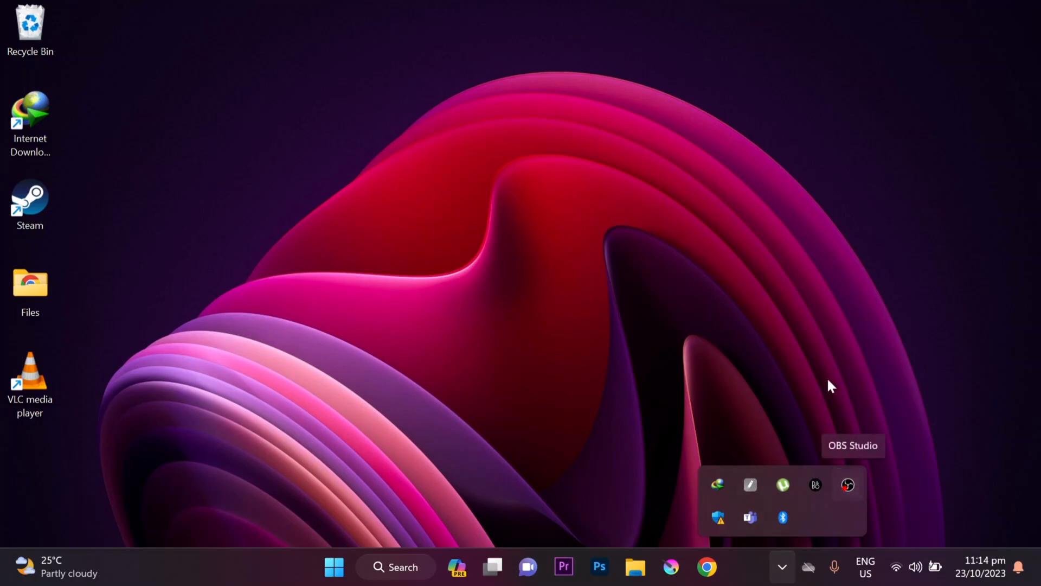
mouse_move(796, 124)
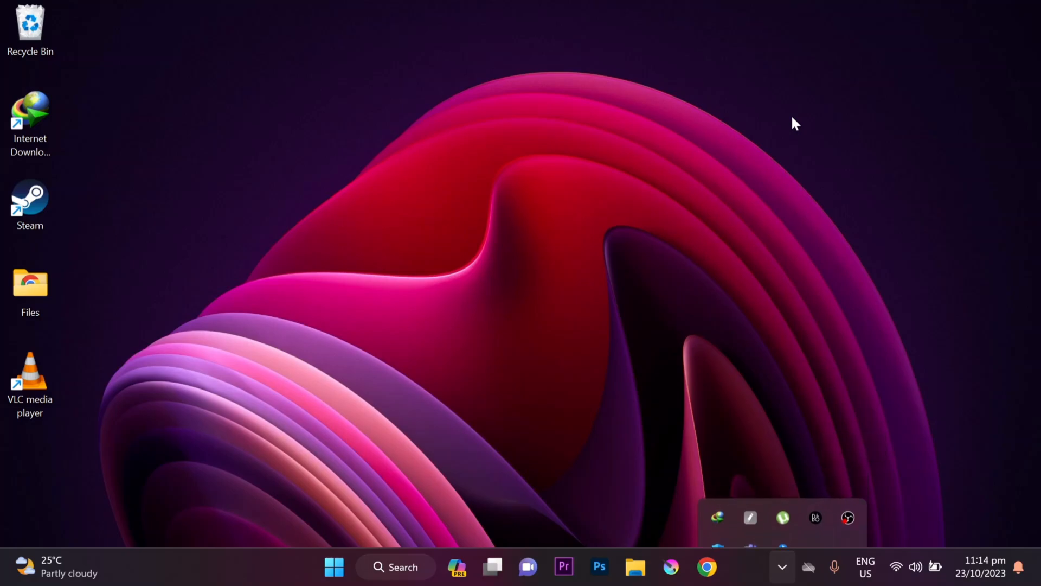
click(783, 566)
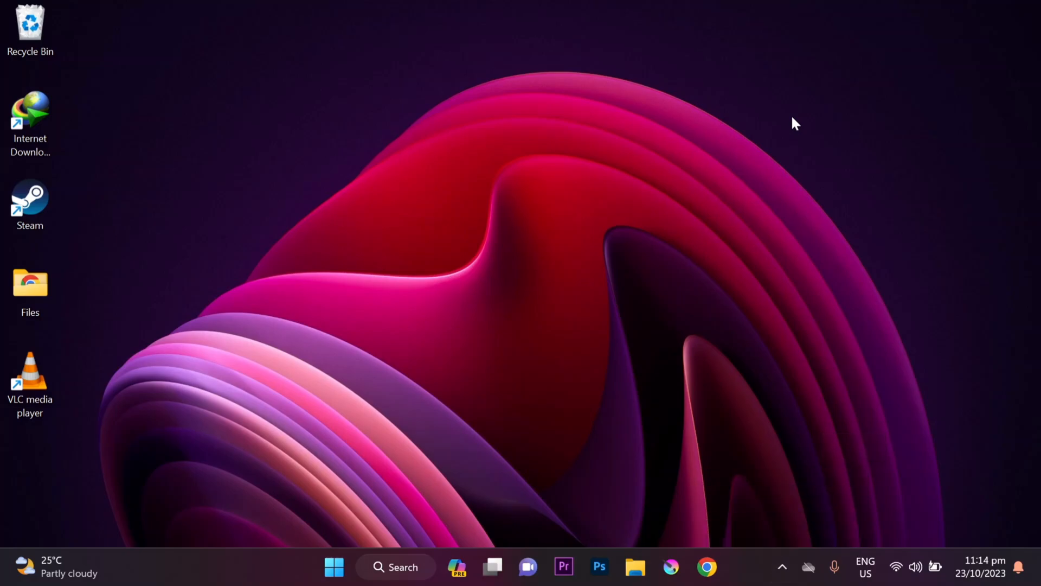